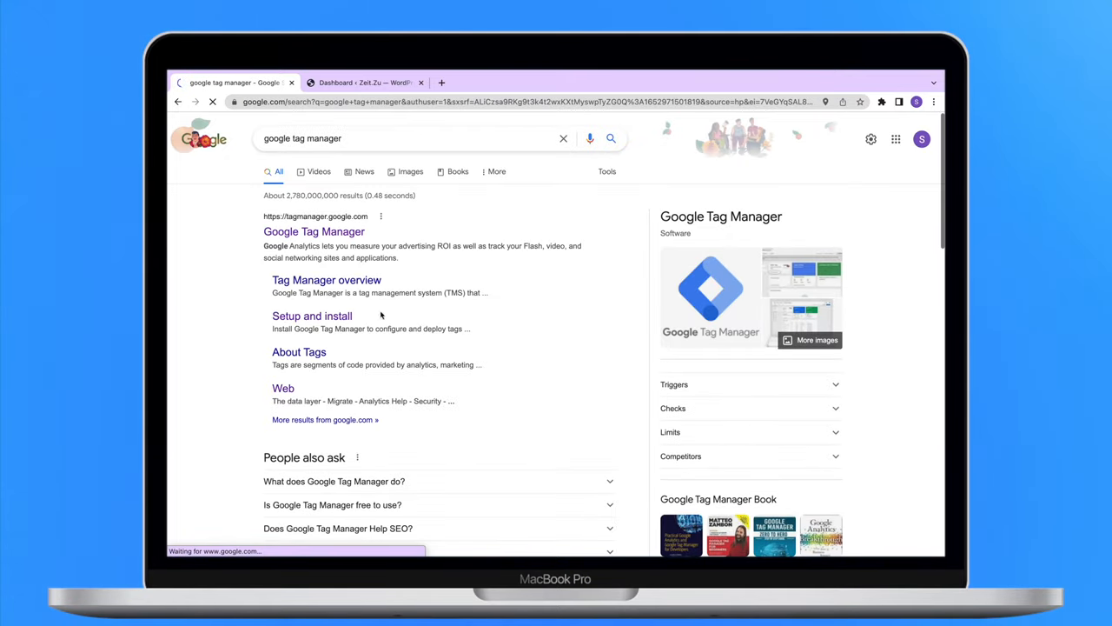
Open the official Google Tag Manager site from the search results.
{"action": "left_click", "coordinate": [314, 231]}
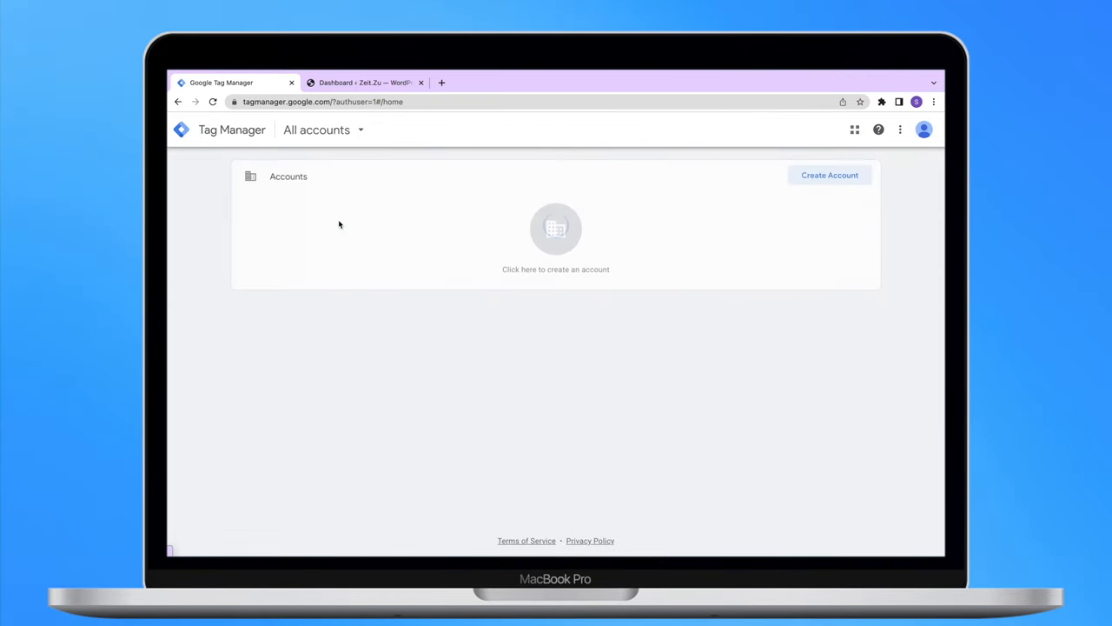
{"action": "mouse_move", "coordinate": [770, 210]}
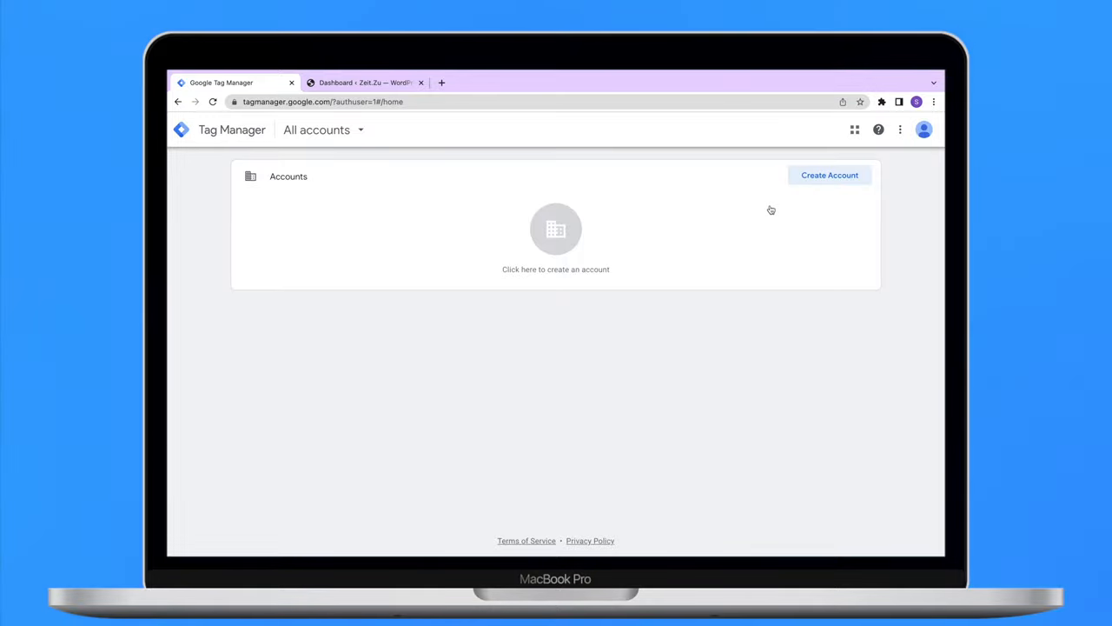
Start a new account named Zeit.Zu with United Kingdom as the country.
{"action": "left_click", "coordinate": [828, 174]}
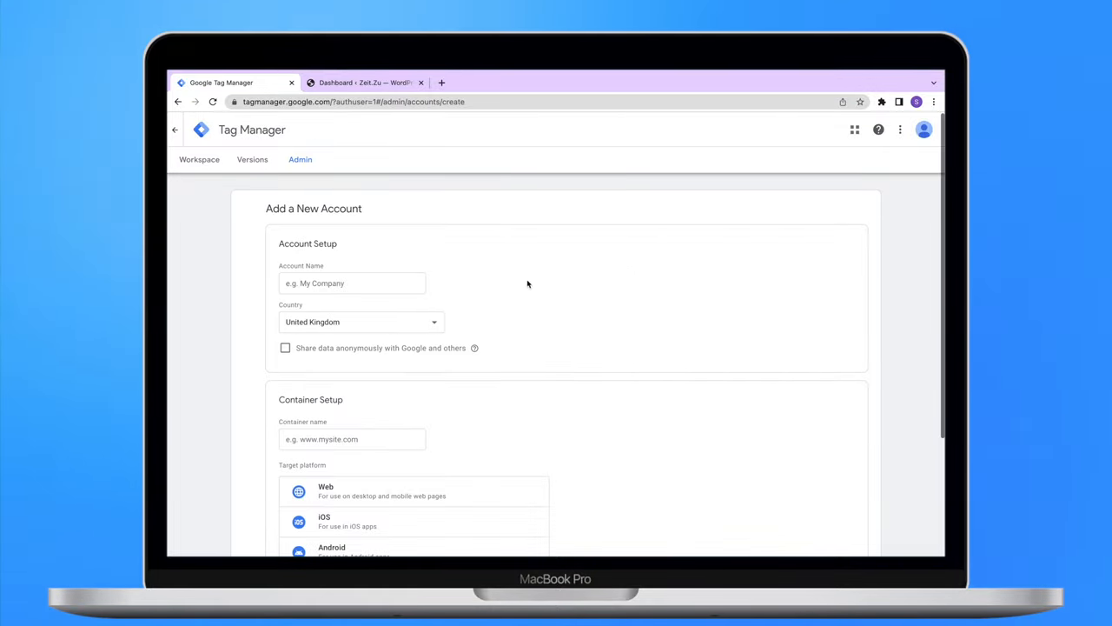
{"action": "type", "text": "Zeit.Zu"}
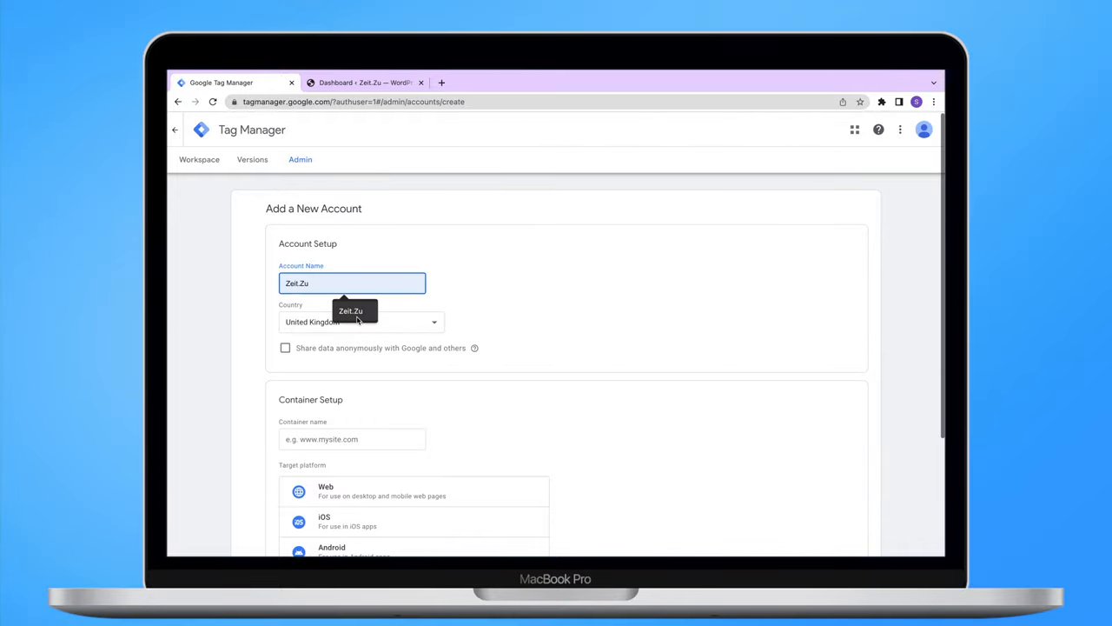
{"action": "left_click", "coordinate": [360, 321]}
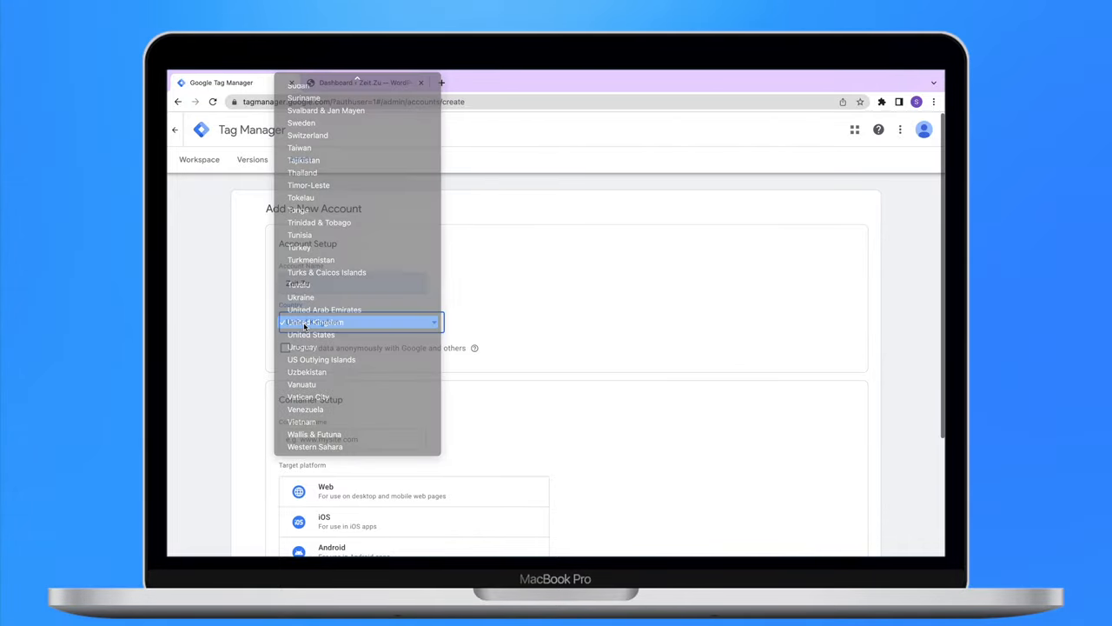
{"action": "left_click", "coordinate": [315, 321]}
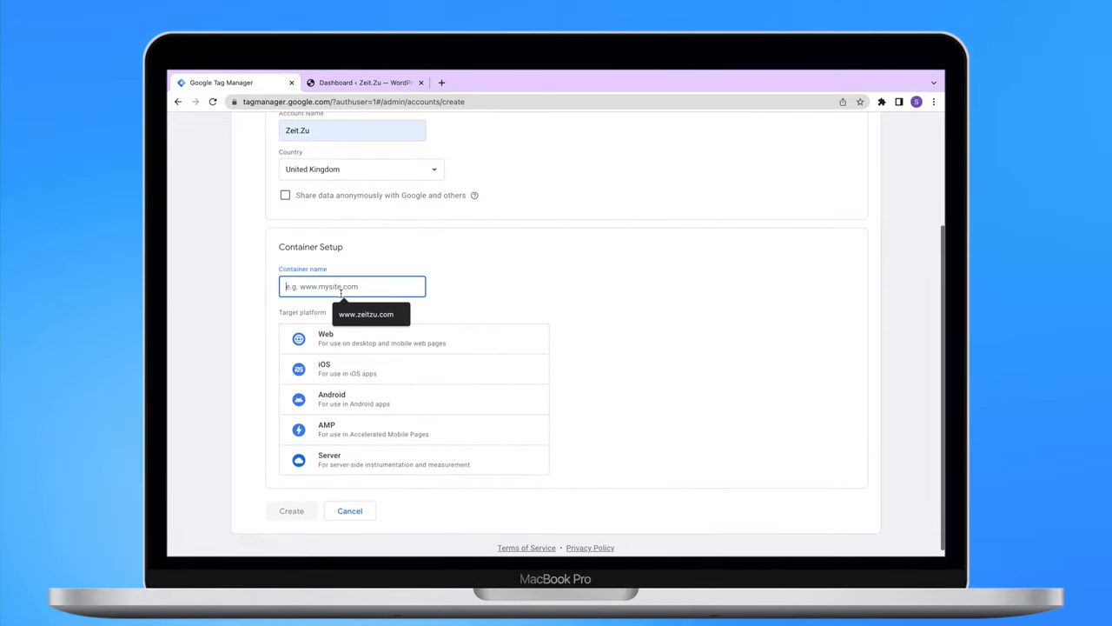
{"action": "type", "text": "www.zeitzu.com"}
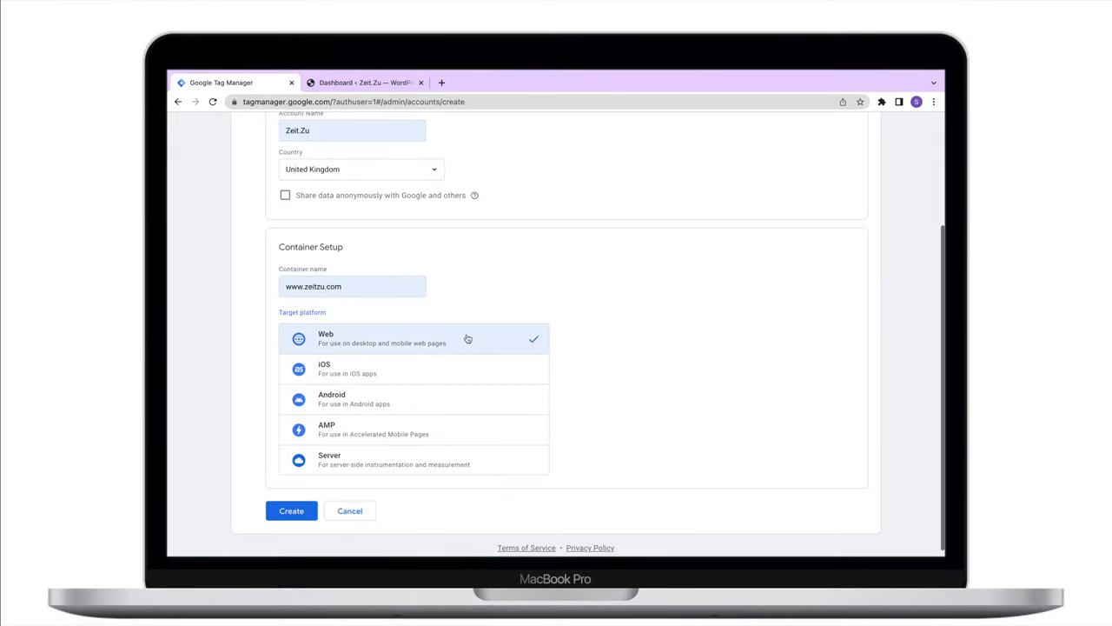
{"action": "mouse_move", "coordinate": [319, 531]}
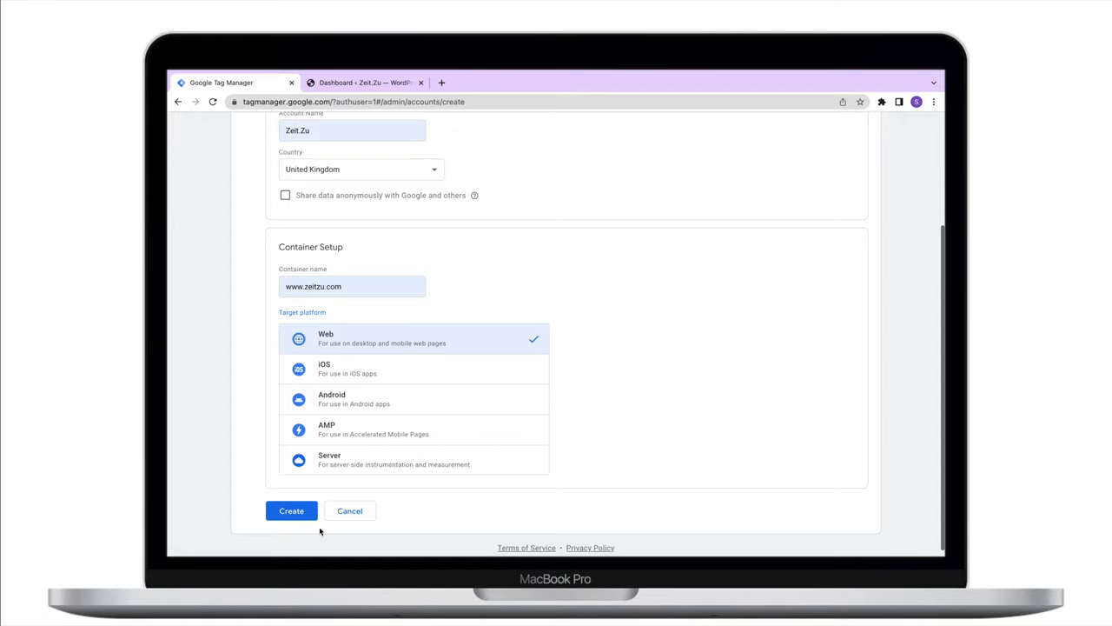
{"action": "left_click", "coordinate": [291, 510]}
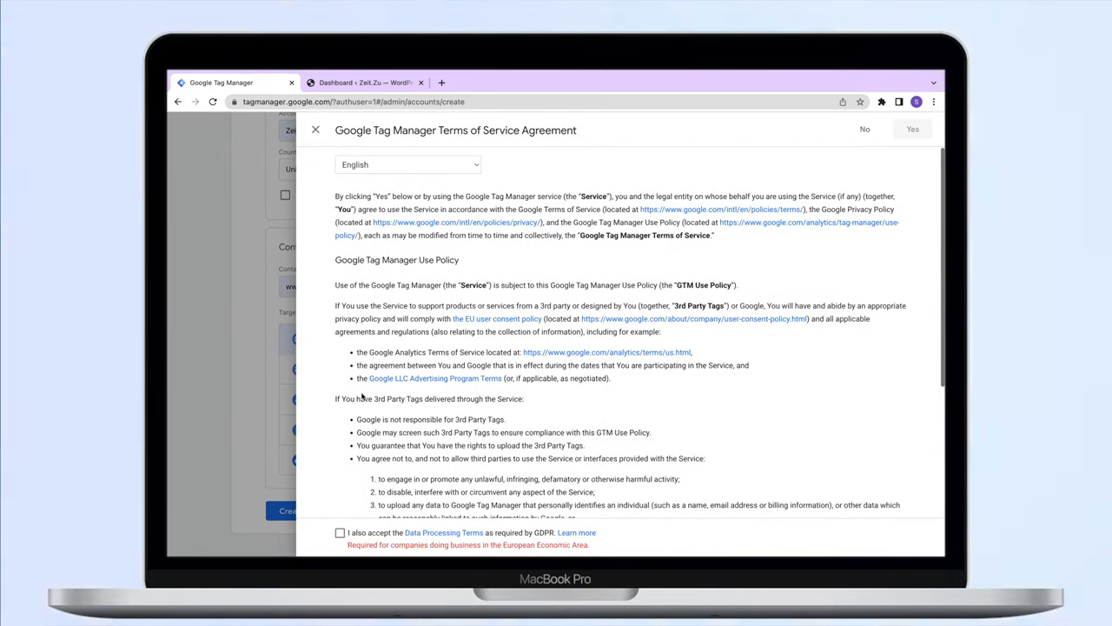
{"action": "scroll", "scroll_direction": "down", "scroll_amount": 3}
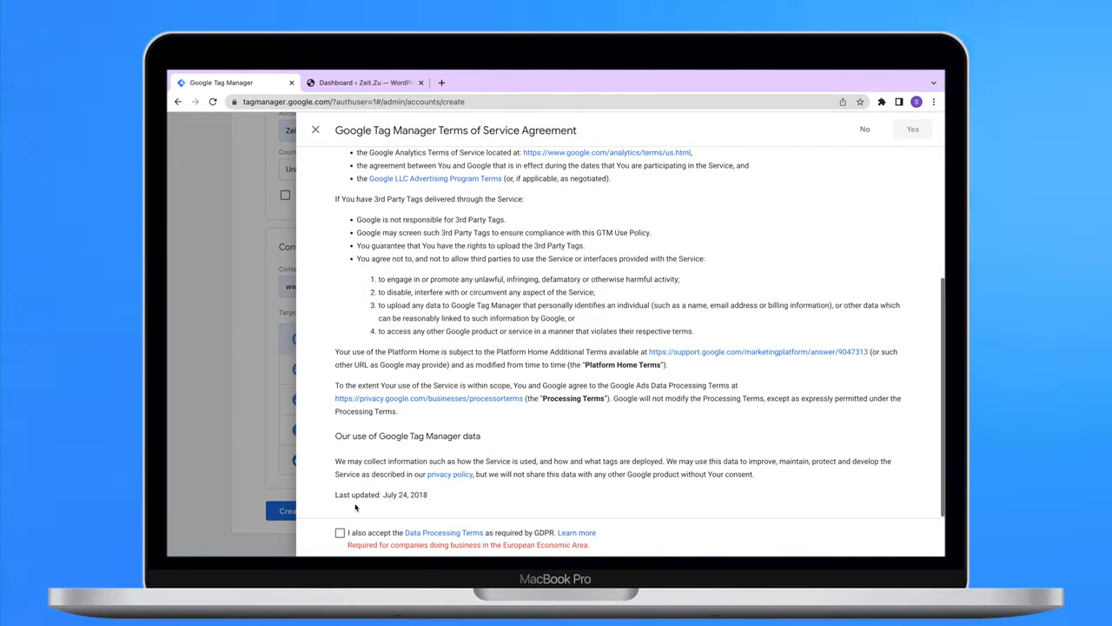
{"action": "left_click", "coordinate": [912, 128]}
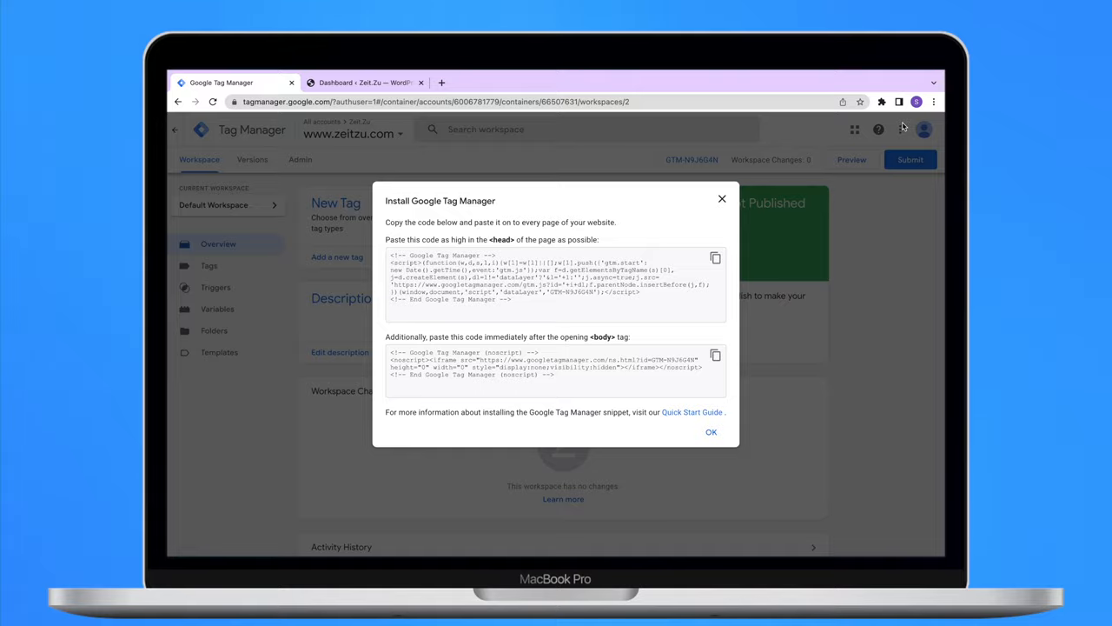
{"action": "mouse_move", "coordinate": [571, 173]}
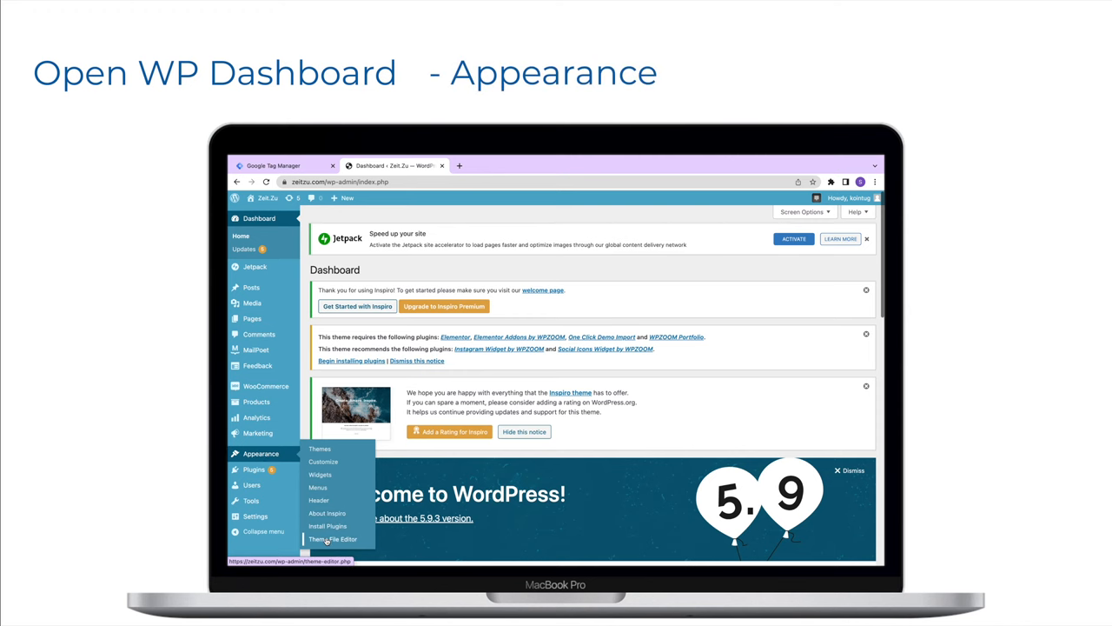
Open the Theme File Editor and select the Inspiro Theme Header (header.php).
{"action": "left_click", "coordinate": [333, 539]}
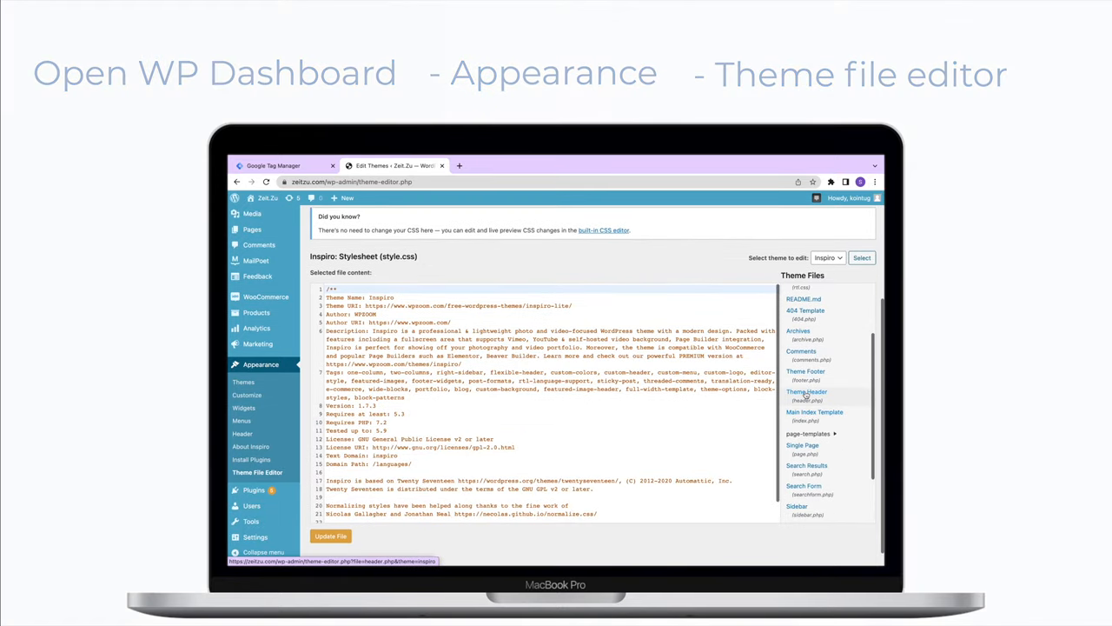
{"action": "left_click", "coordinate": [806, 394]}
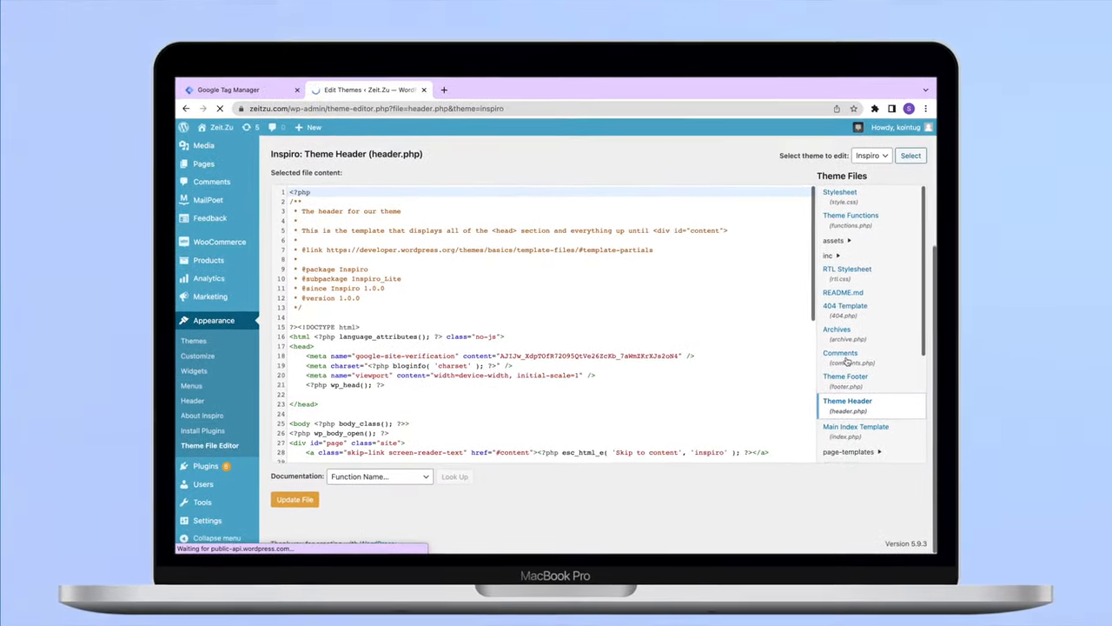
Paste the Tag Manager head snippet after <head>, then return to Tag Manager for the body code.
{"action": "left_click", "coordinate": [344, 343]}
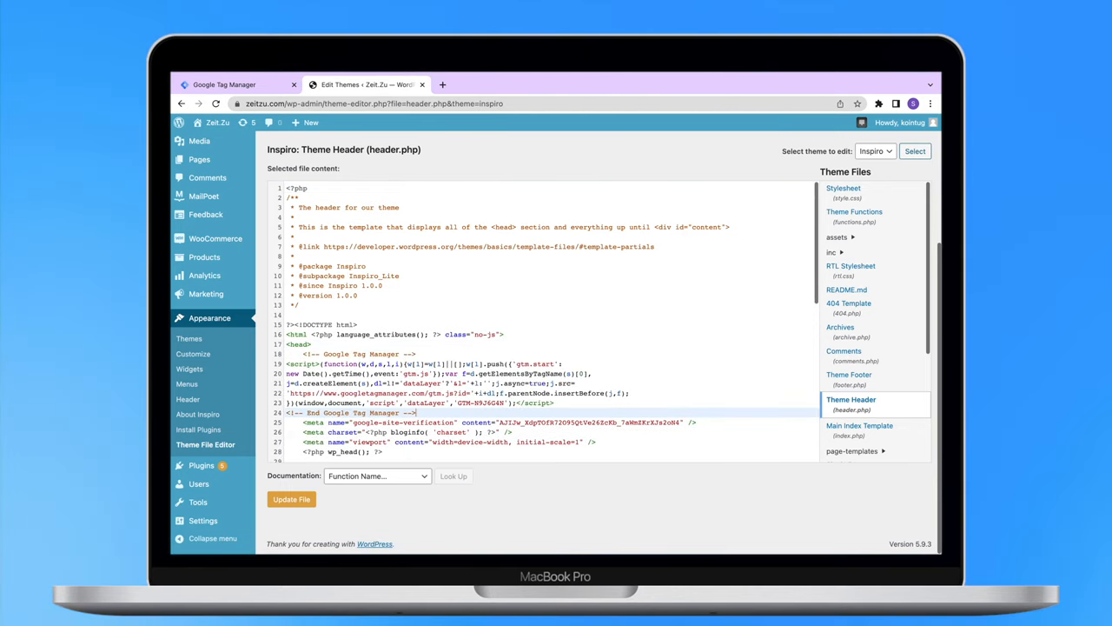
{"action": "scroll", "scroll_direction": "down", "scroll_amount": 3}
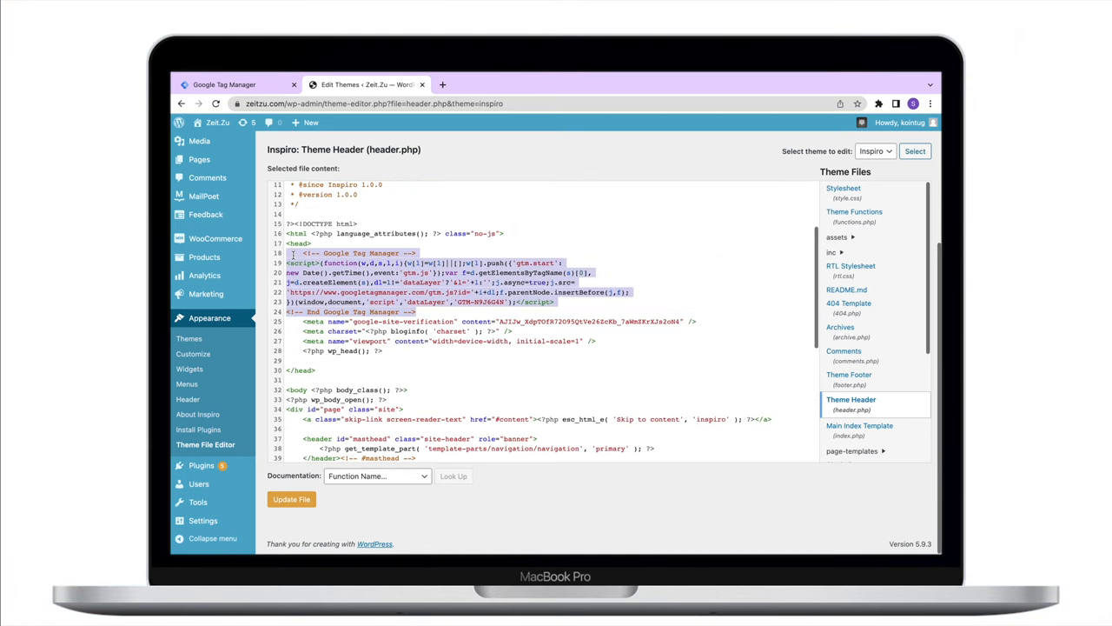
{"action": "scroll", "scroll_direction": "down", "scroll_amount": 3}
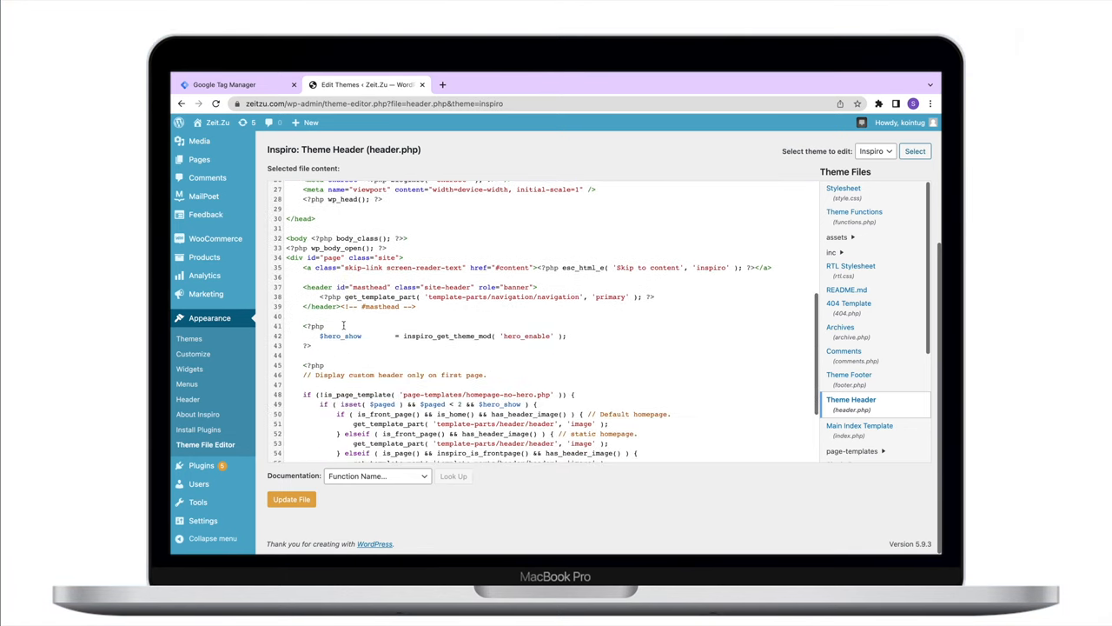
{"action": "left_click", "coordinate": [417, 237]}
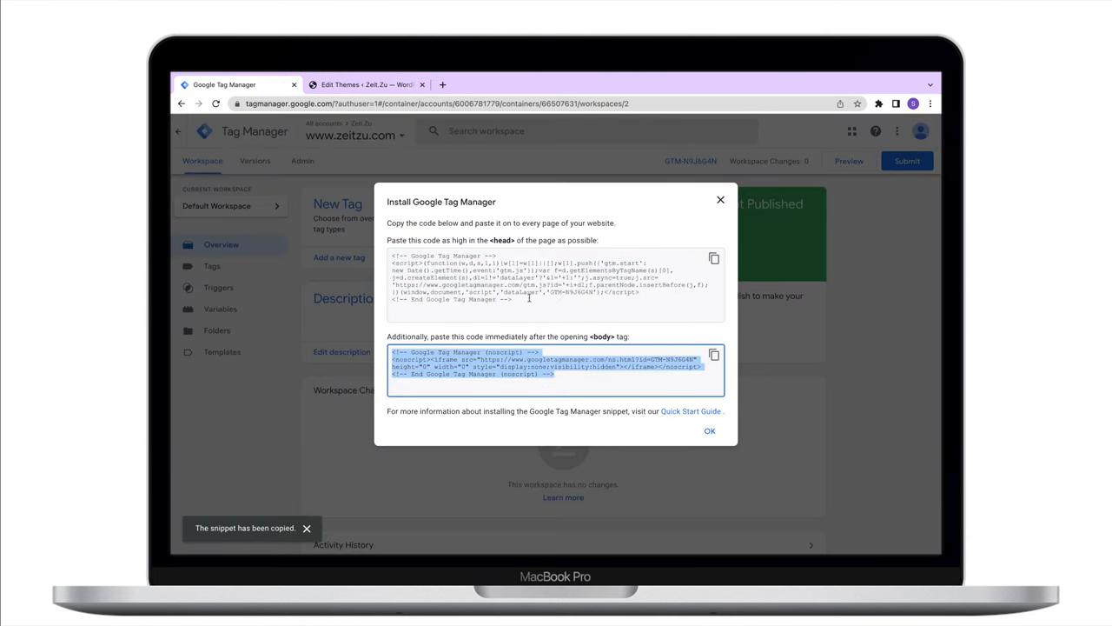
Paste the body snippet after <body>, save header.php, and dismiss Tag Manager's install instructions.
{"action": "left_click", "coordinate": [365, 85]}
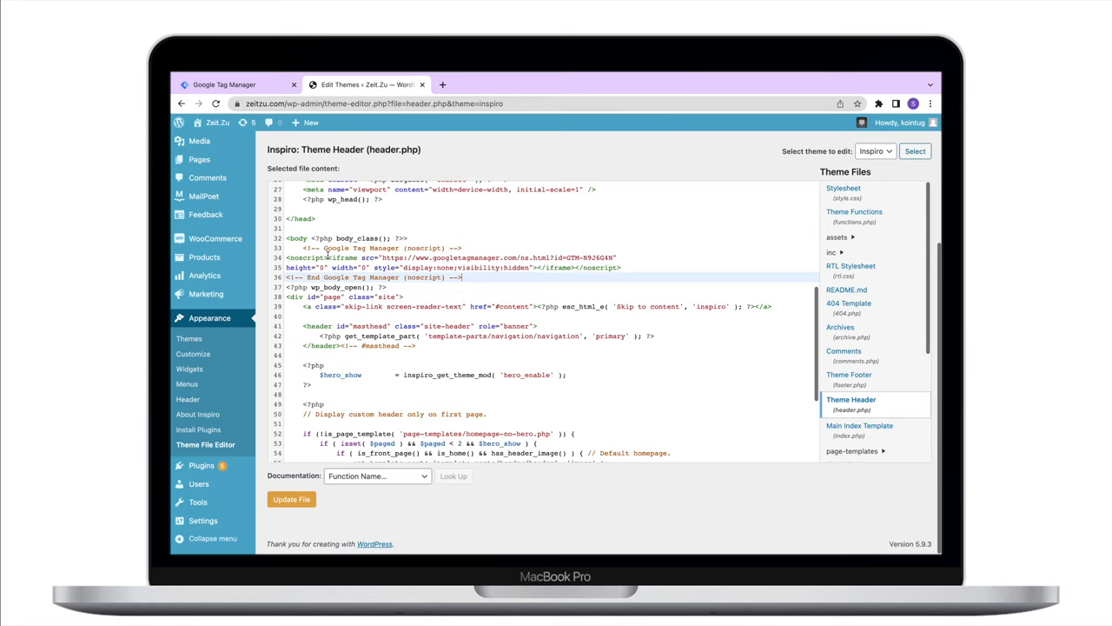
{"action": "left_click", "coordinate": [291, 499]}
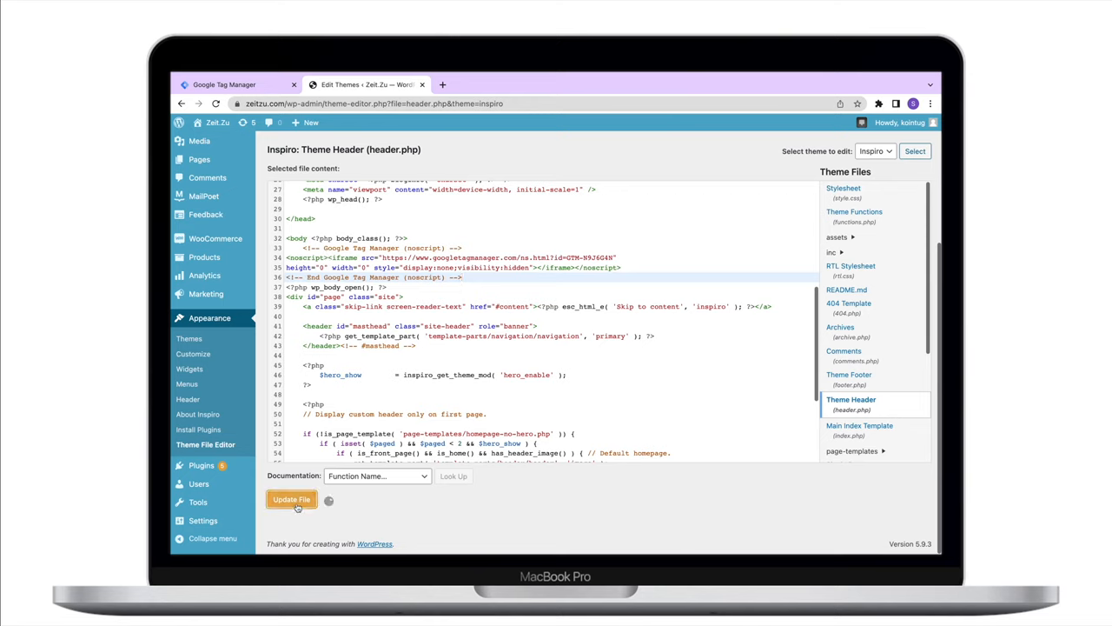
{"action": "left_click", "coordinate": [292, 499]}
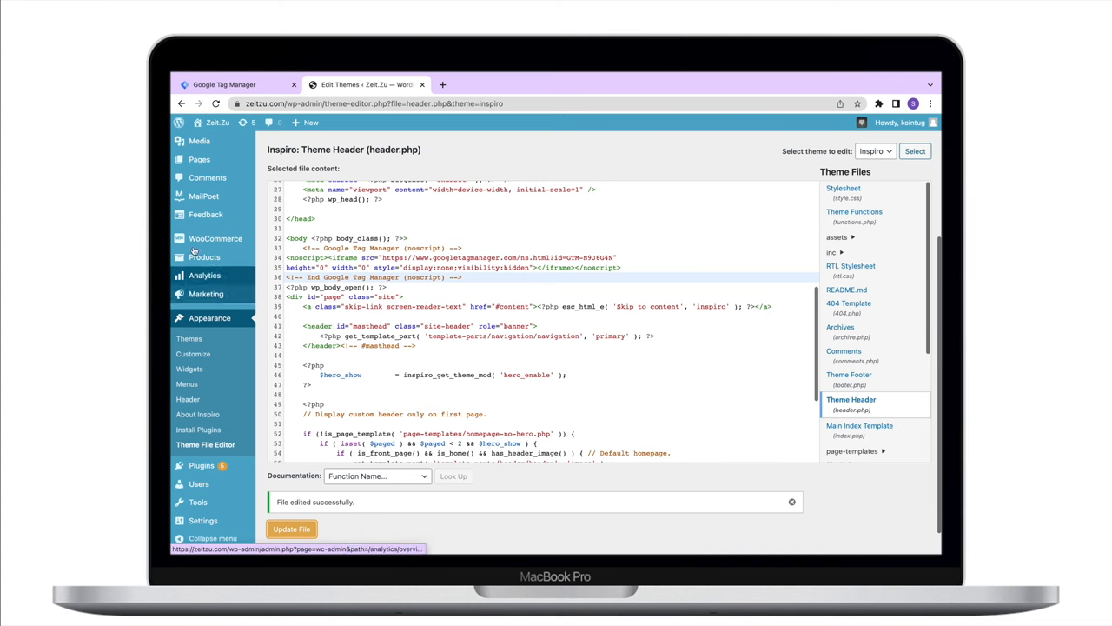
{"action": "left_click", "coordinate": [234, 84]}
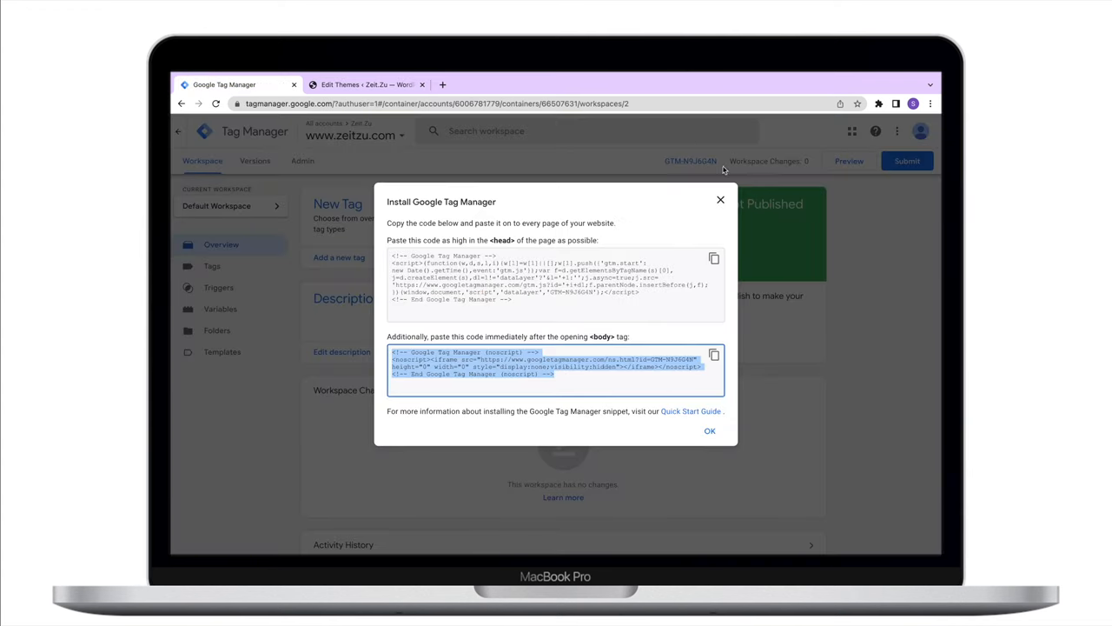
{"action": "left_click", "coordinate": [709, 430]}
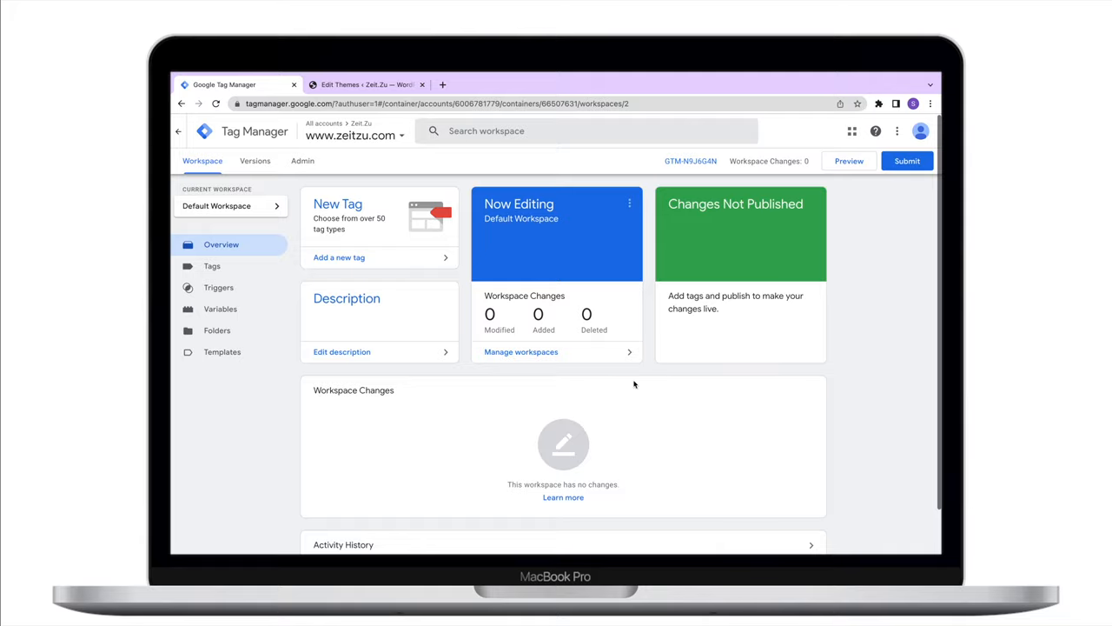